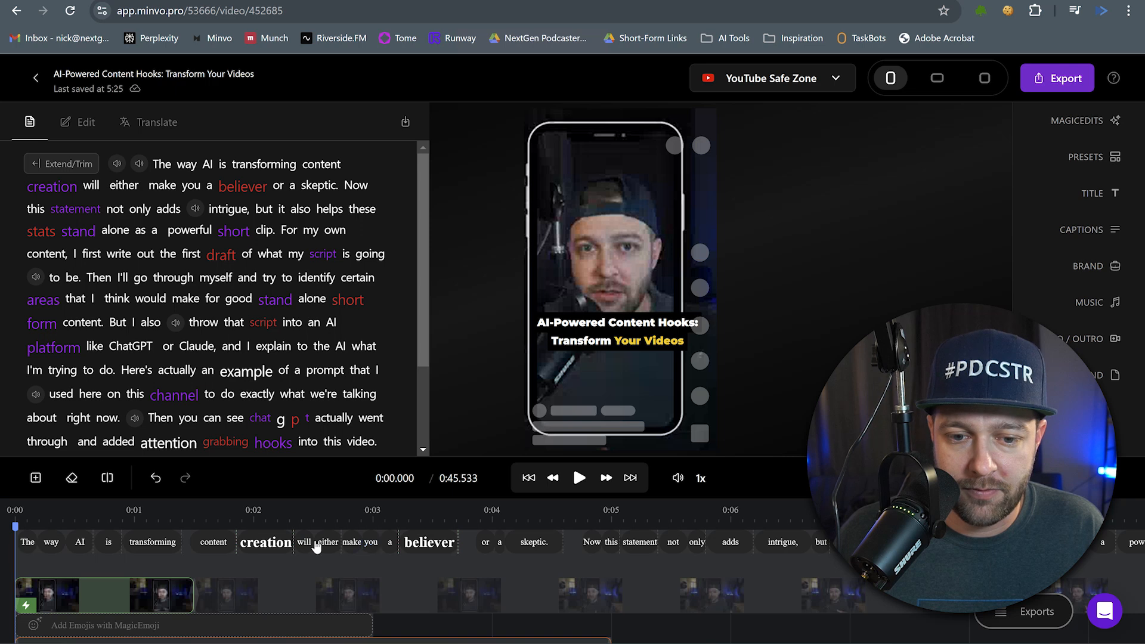
- Set MagicMedia to insert full-screen AI-generated images with Cover, and activate it
scroll("right", 3)
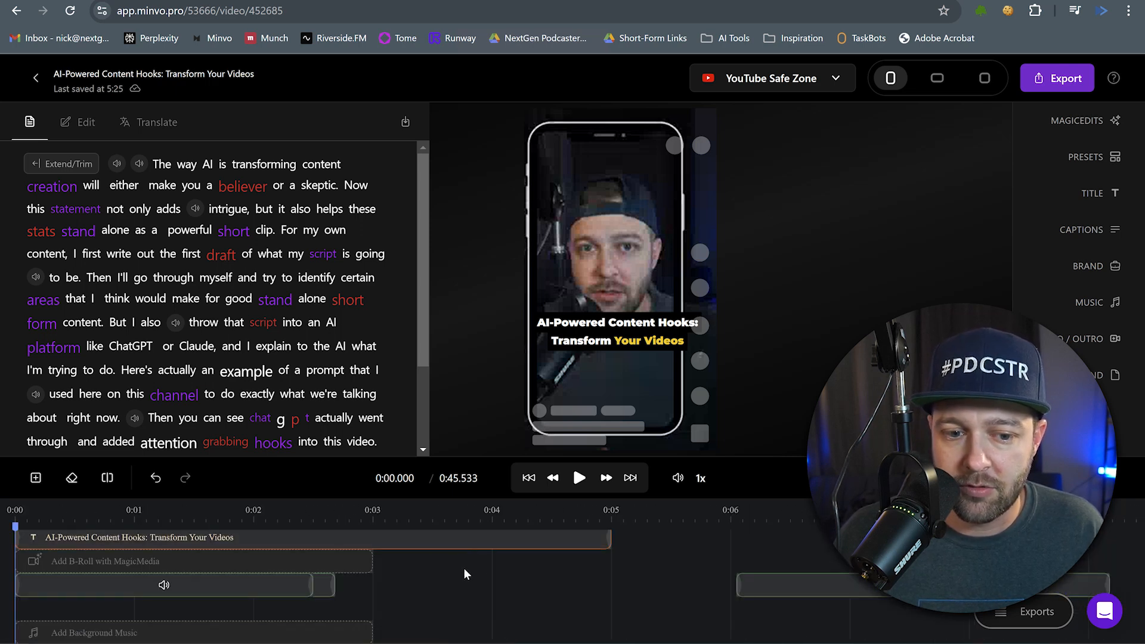
scroll("right", 3)
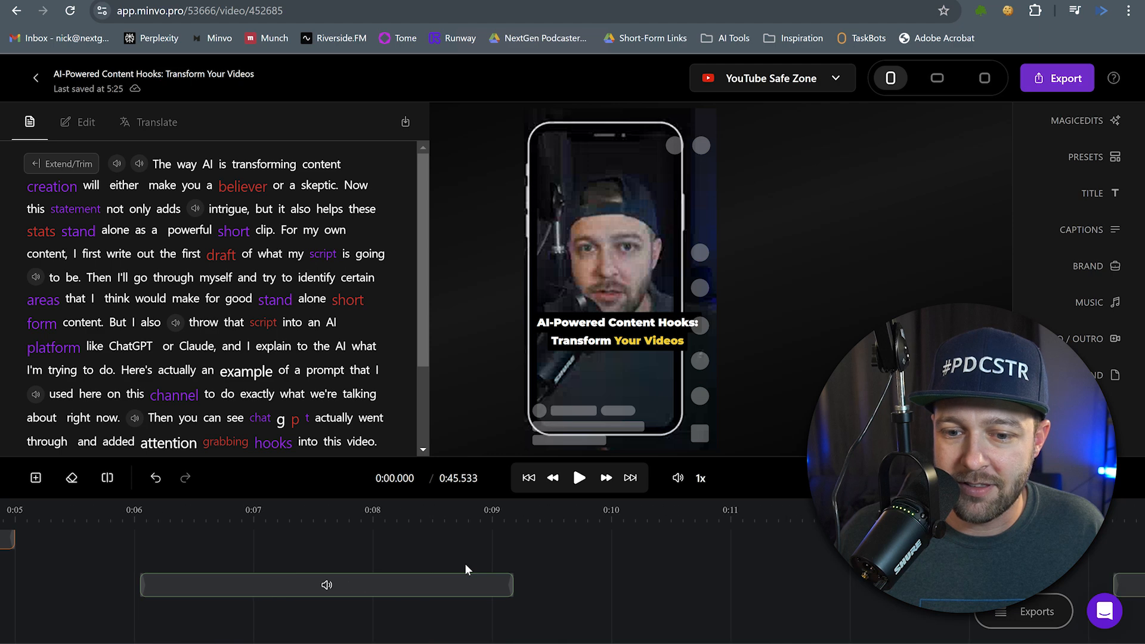
scroll("right", 3)
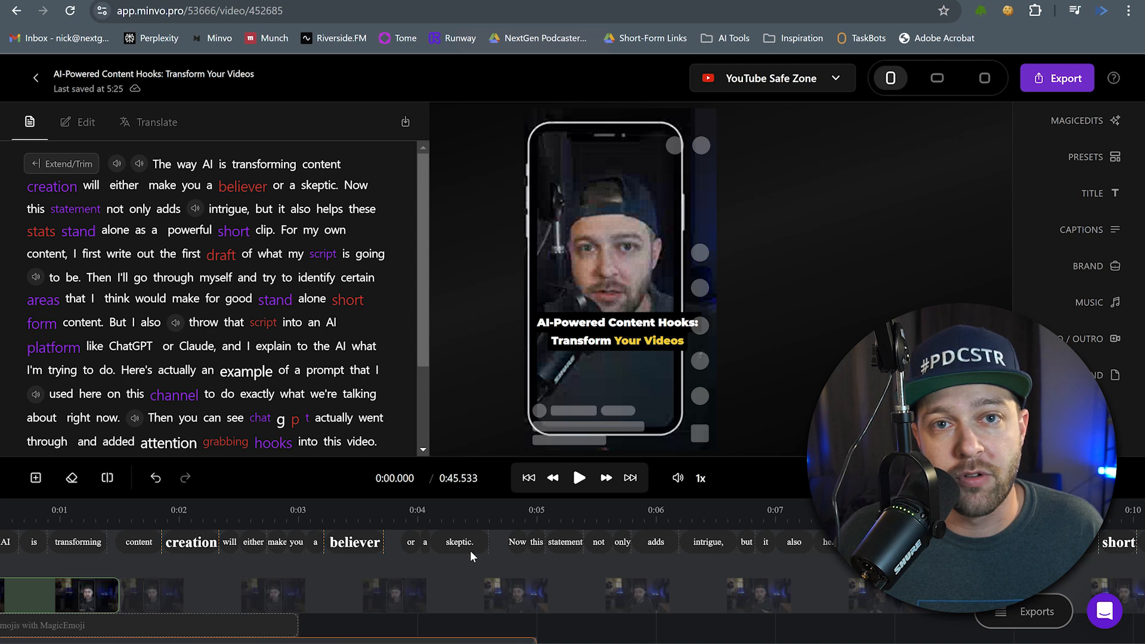
mouse_move(470, 578)
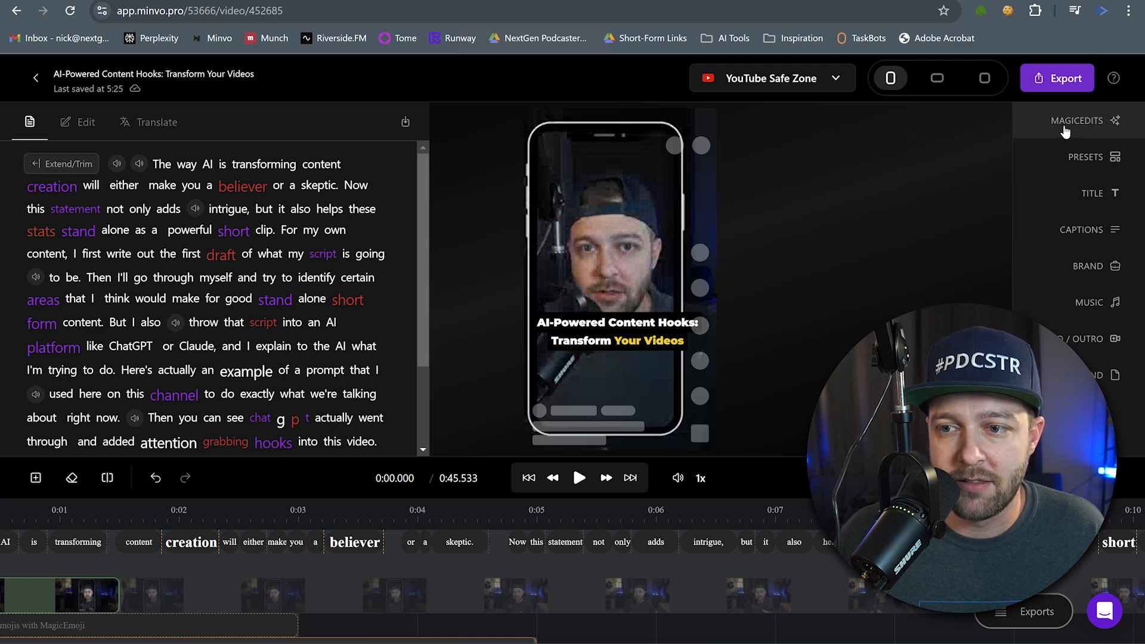
left_click(1080, 120)
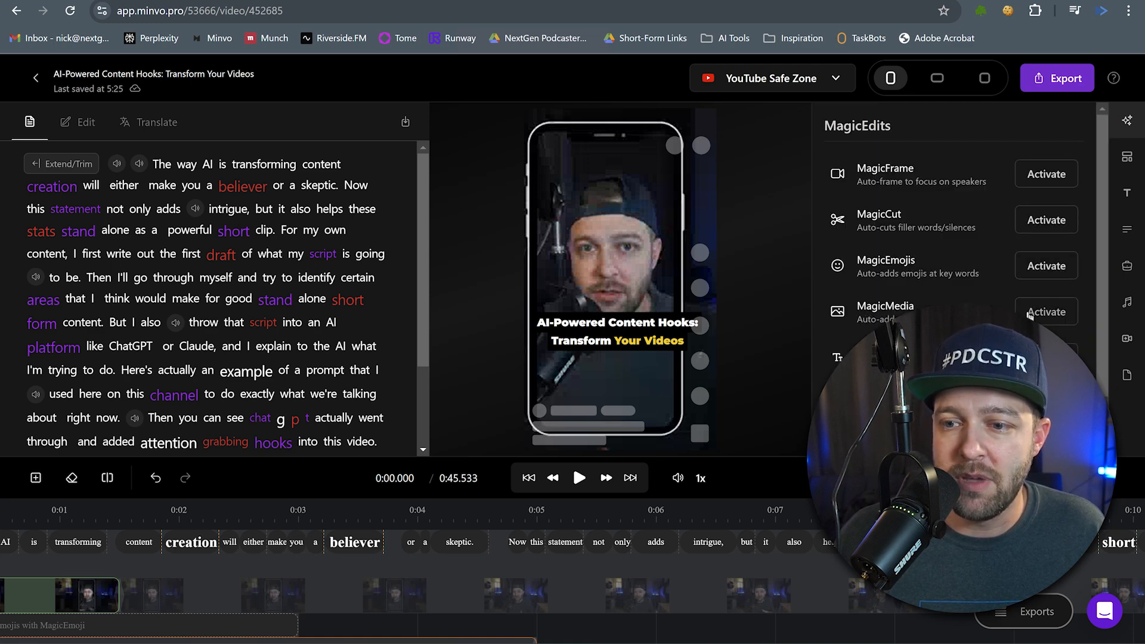
left_click(1045, 312)
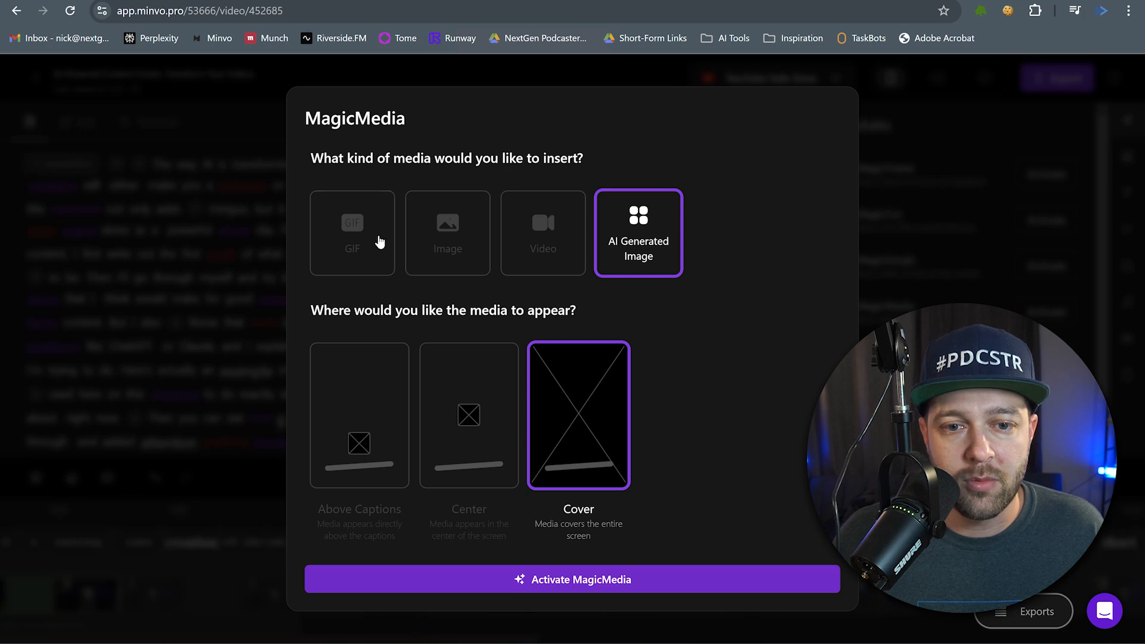
left_click(352, 233)
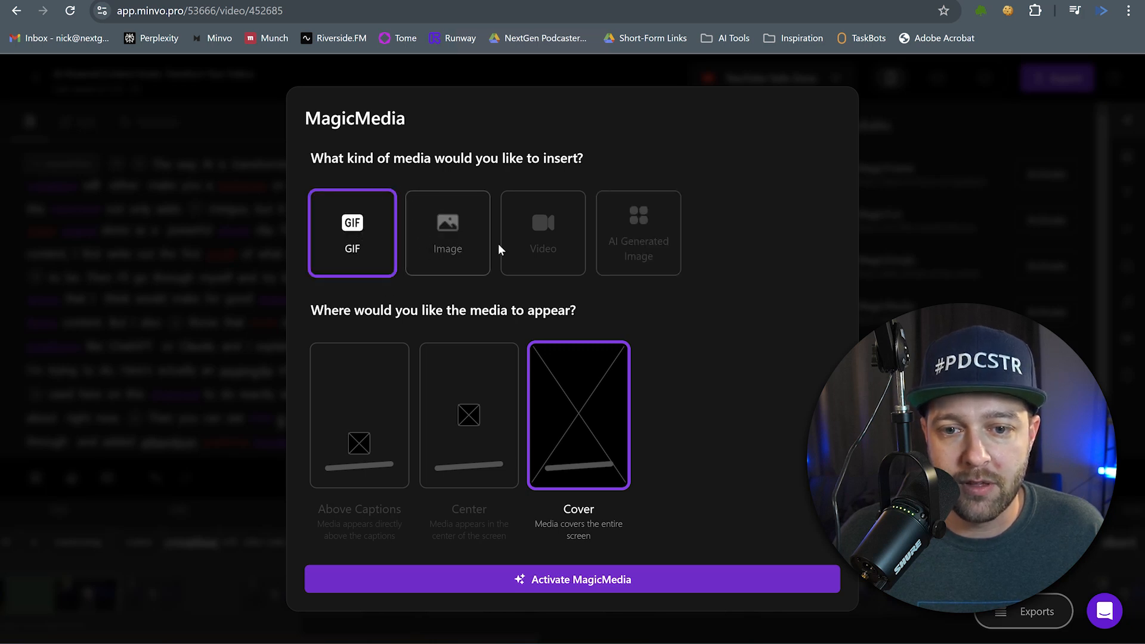
left_click(638, 233)
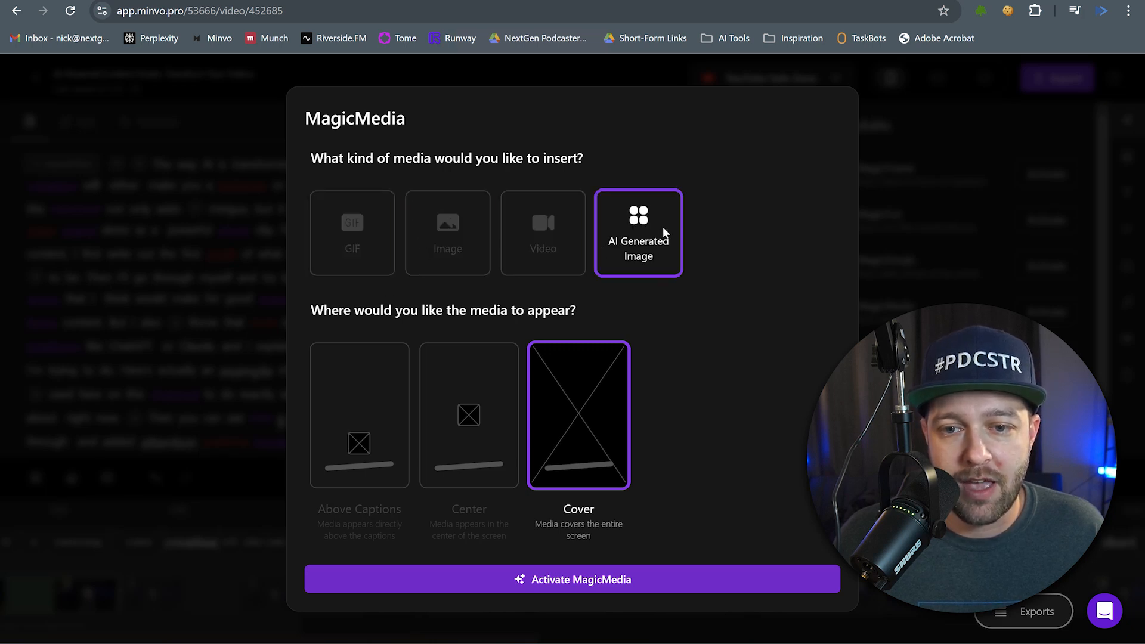
mouse_move(732, 378)
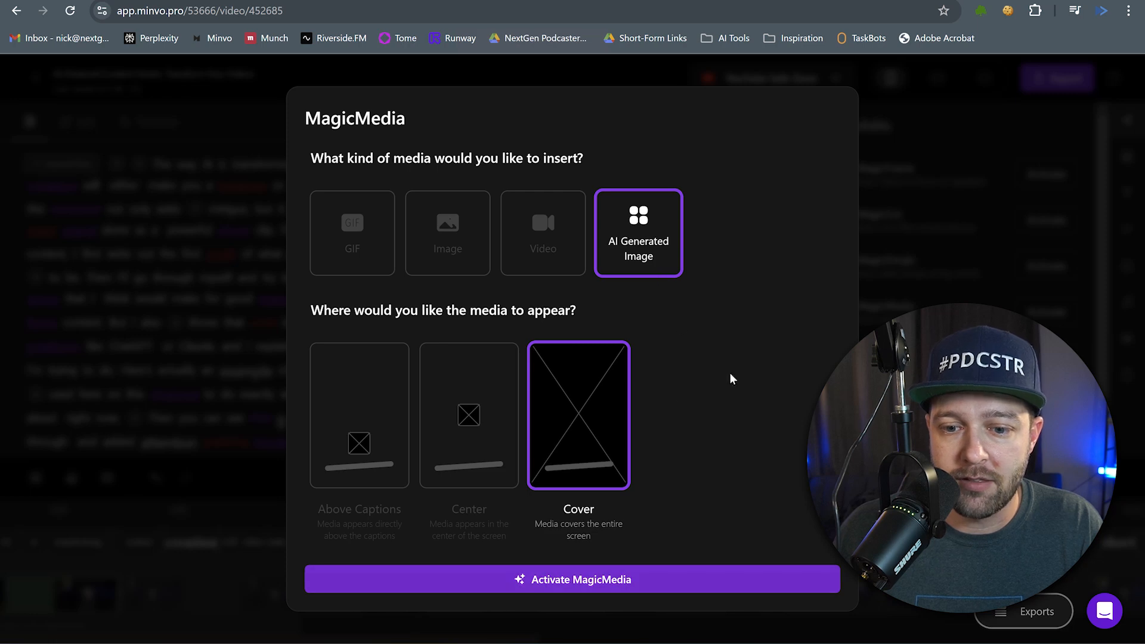
left_click(572, 579)
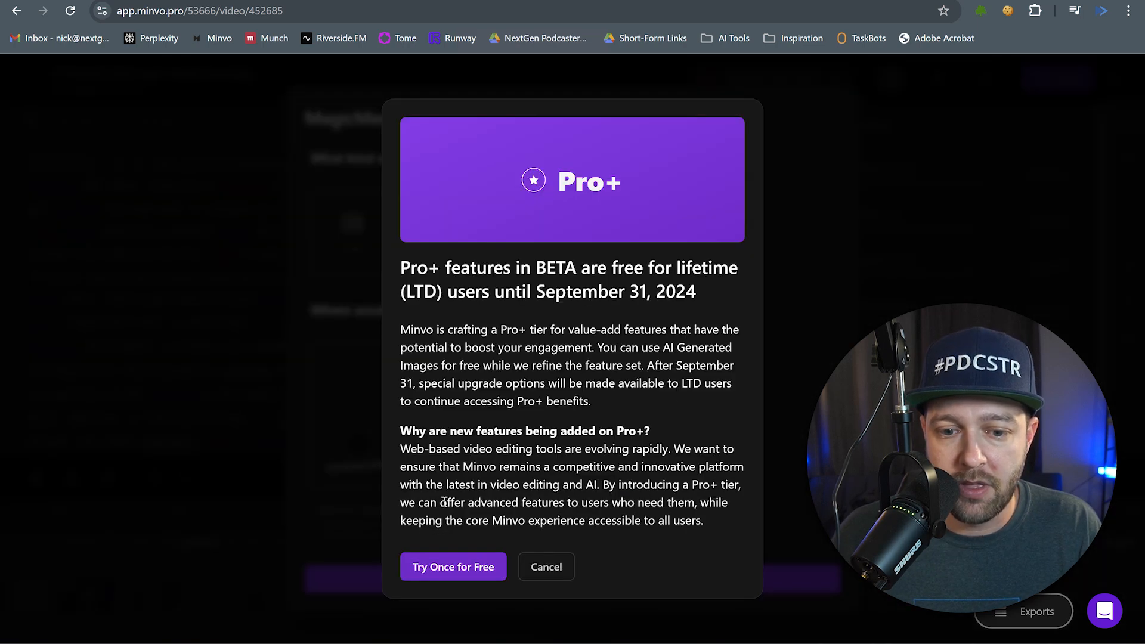
- Accept the free Pro+ trial and play through the video to review the AI B-roll
left_click(546, 566)
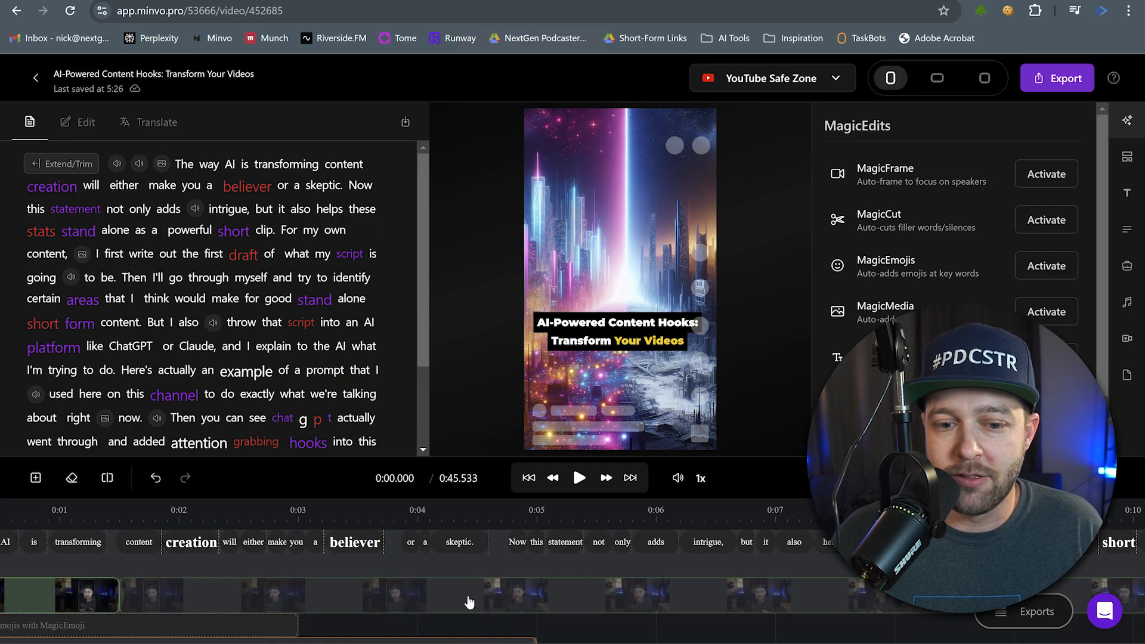
left_click(579, 478)
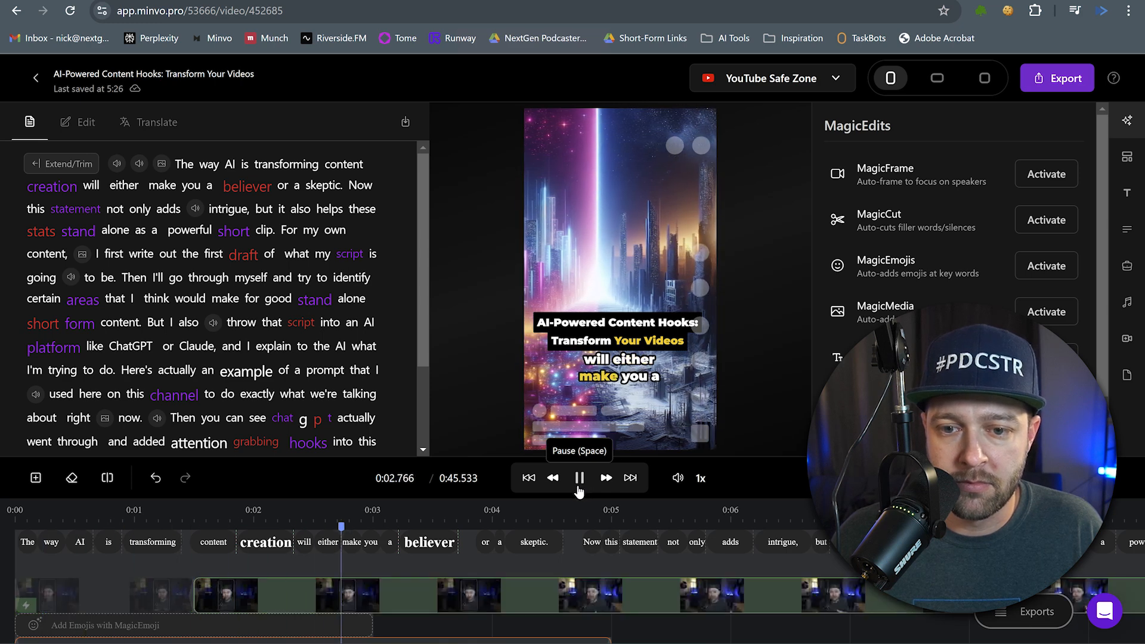
left_click(579, 478)
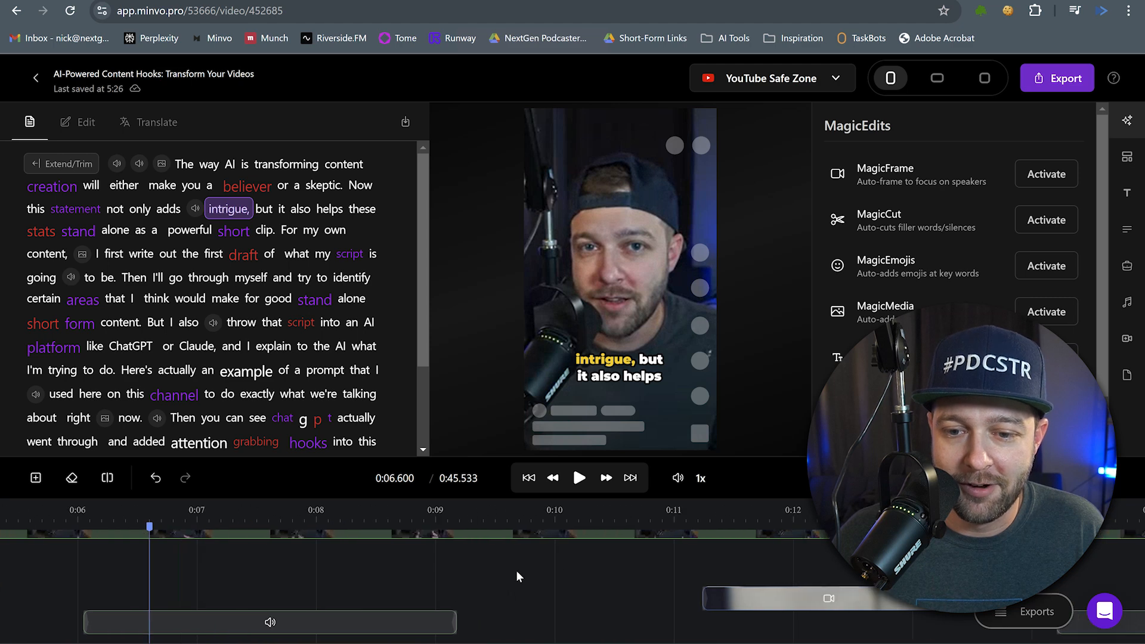
left_click(579, 477)
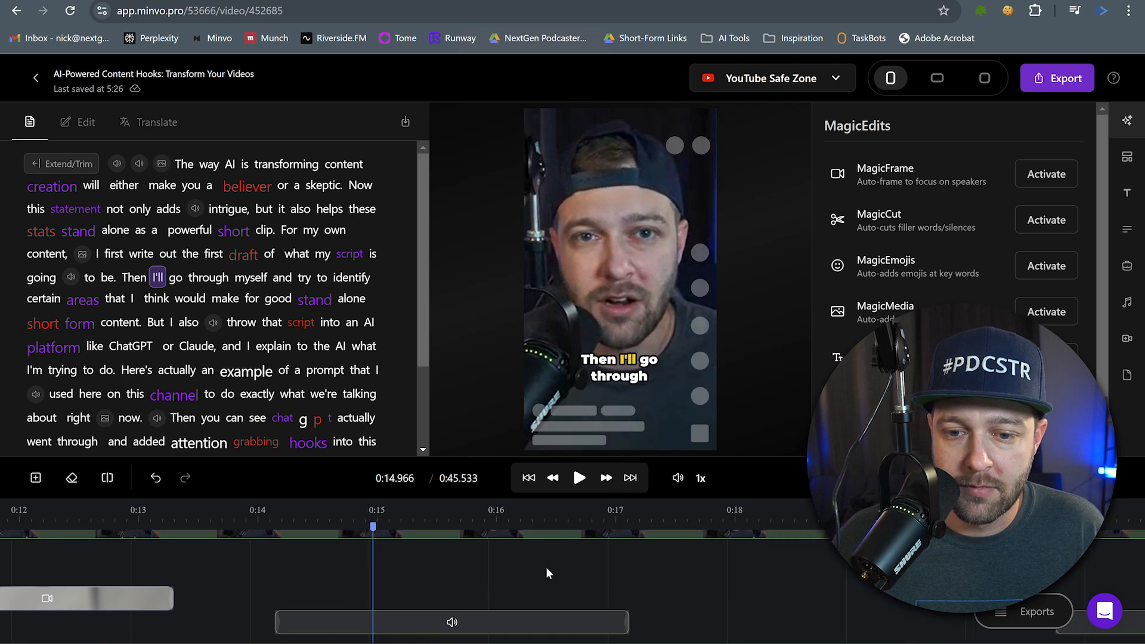
left_click(578, 477)
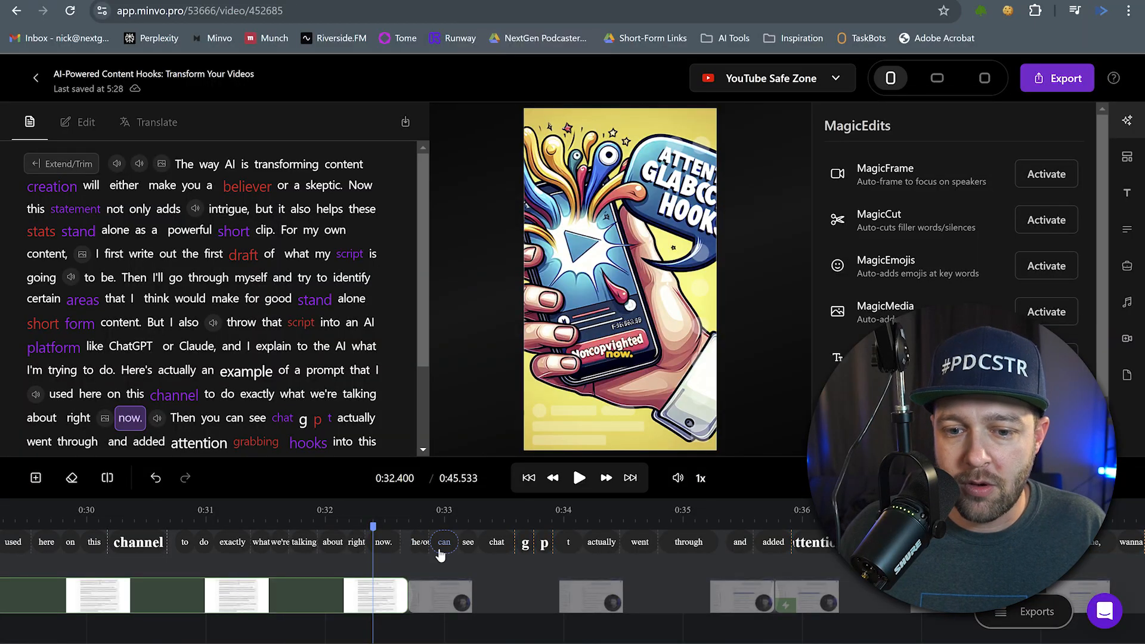
mouse_move(502, 585)
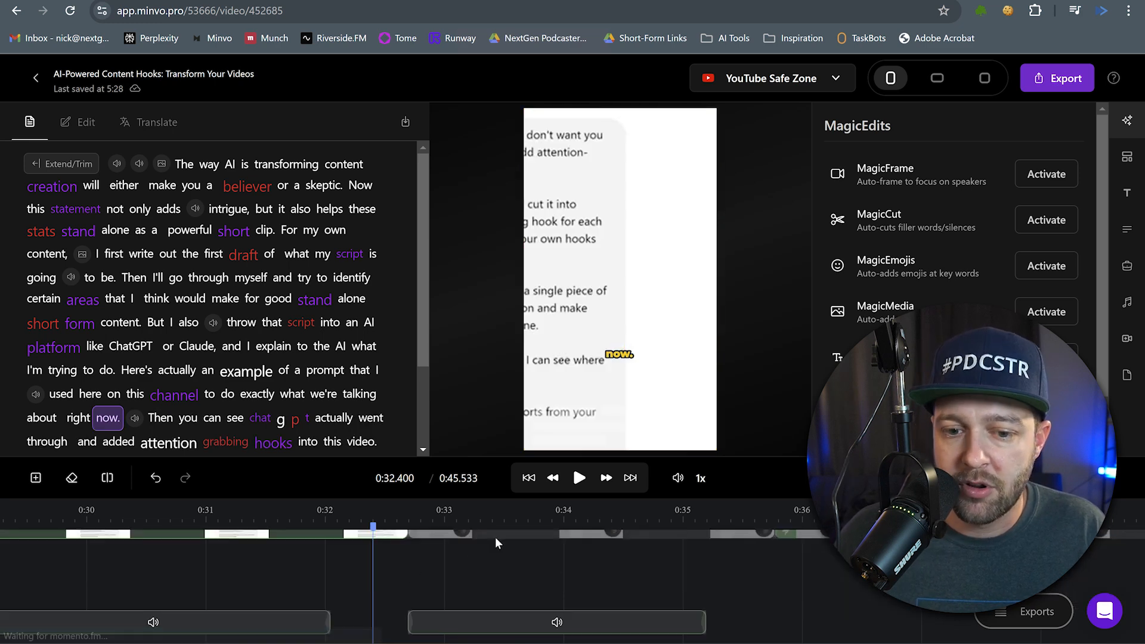
mouse_move(451, 529)
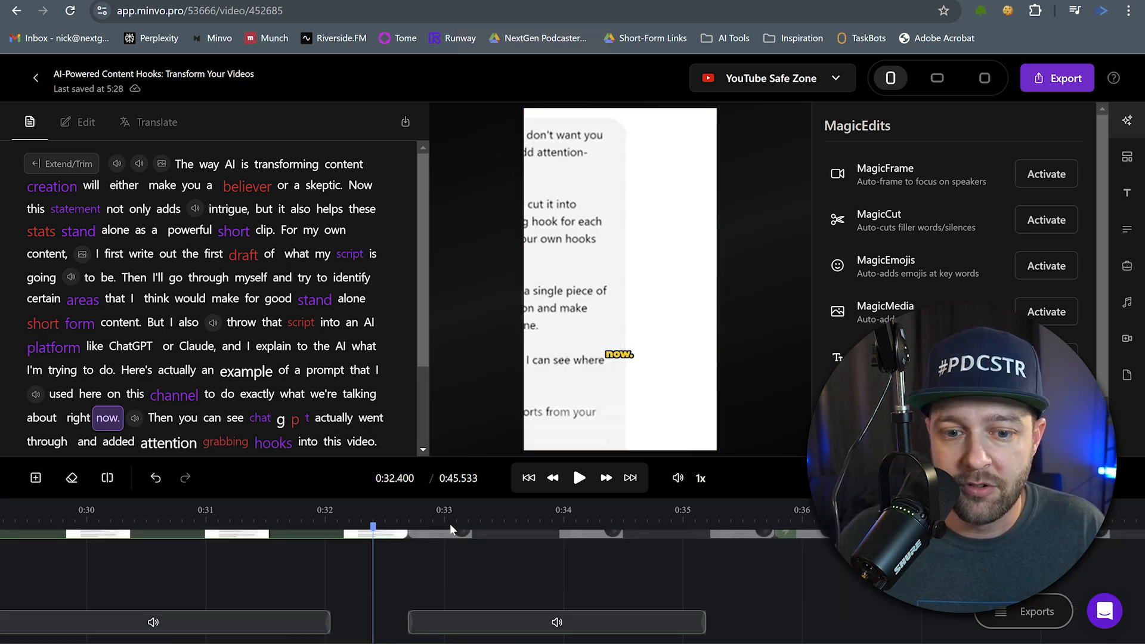
- Insert media at 0:32.737 and switch to generating an AI image
left_click(35, 478)
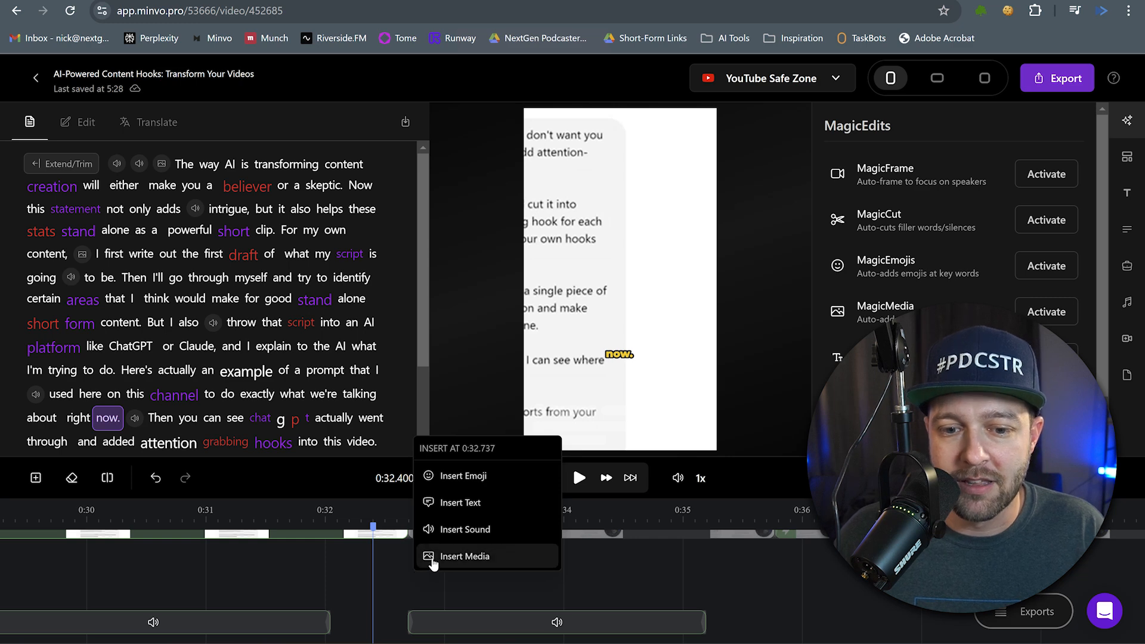
left_click(465, 556)
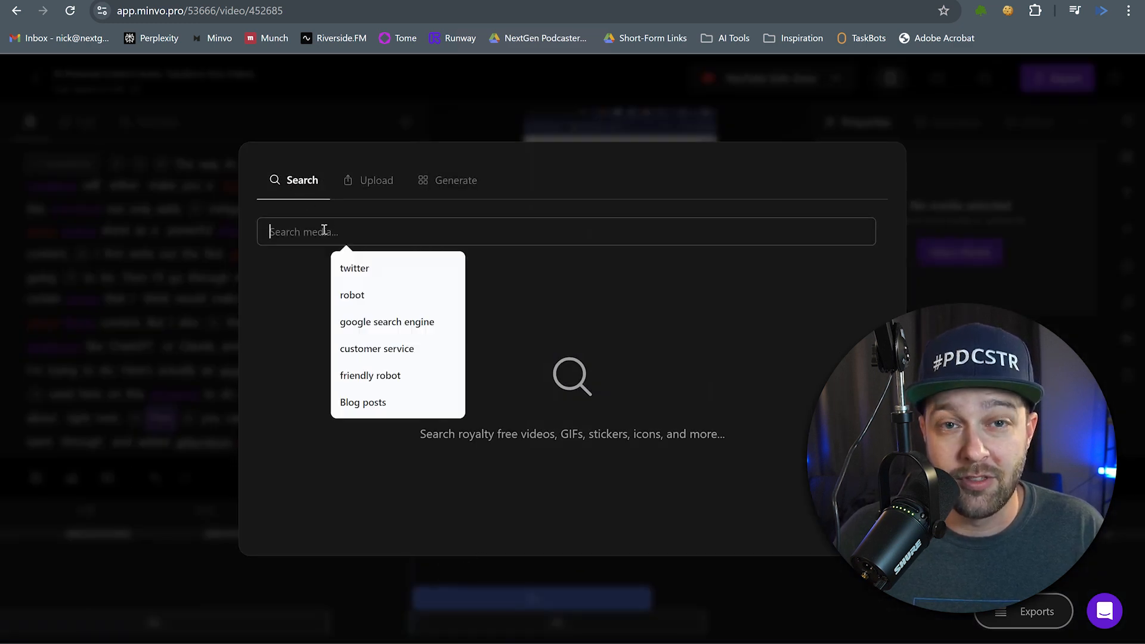
mouse_move(352, 201)
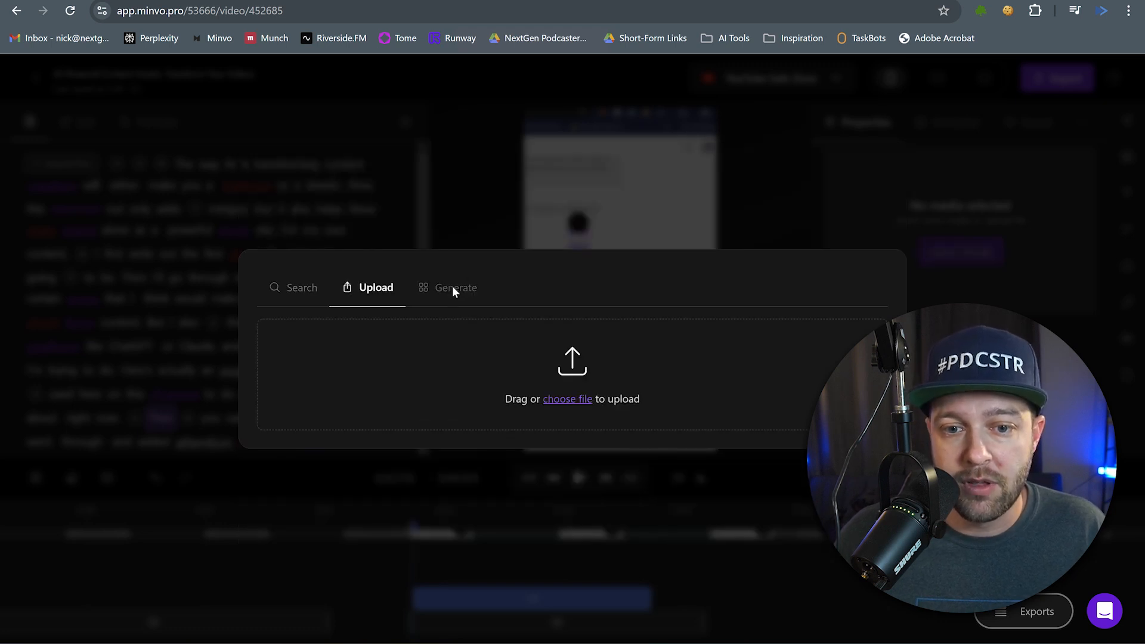
left_click(454, 287)
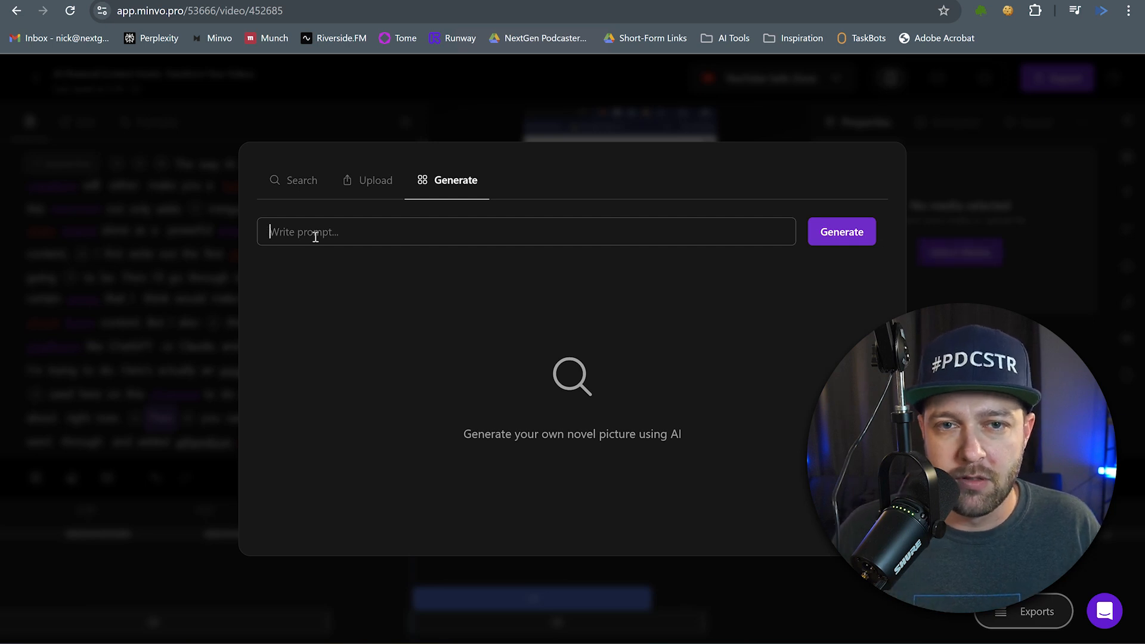
- Generate an AI image of a human conversing with an AI chatbot, using the free trial
type("a humn")
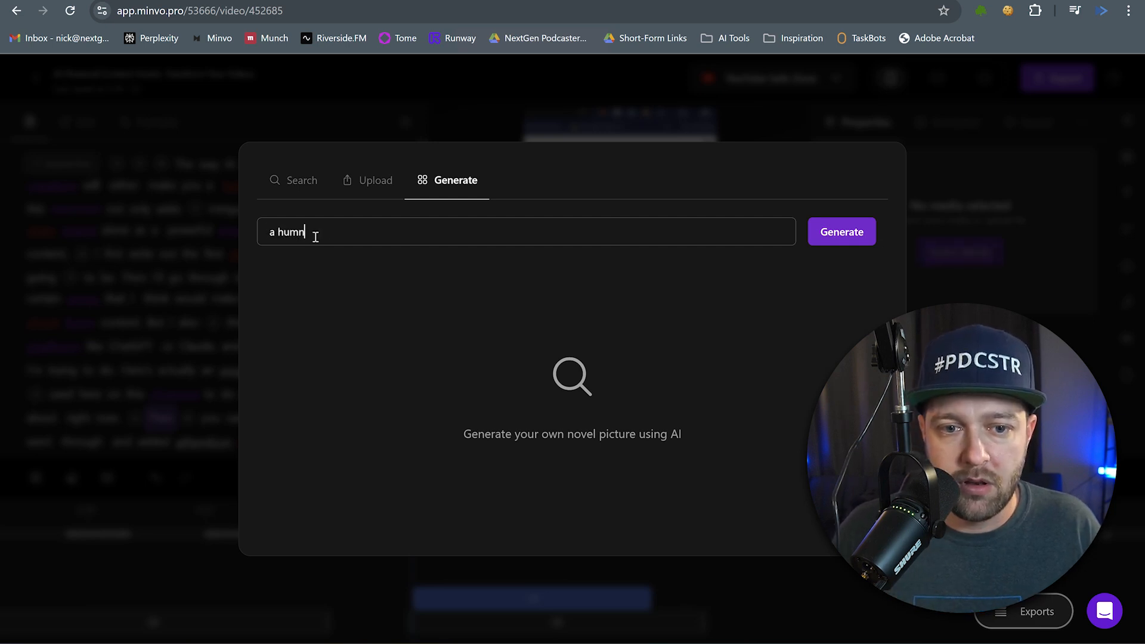
type("an having a conversation with an AI chatb")
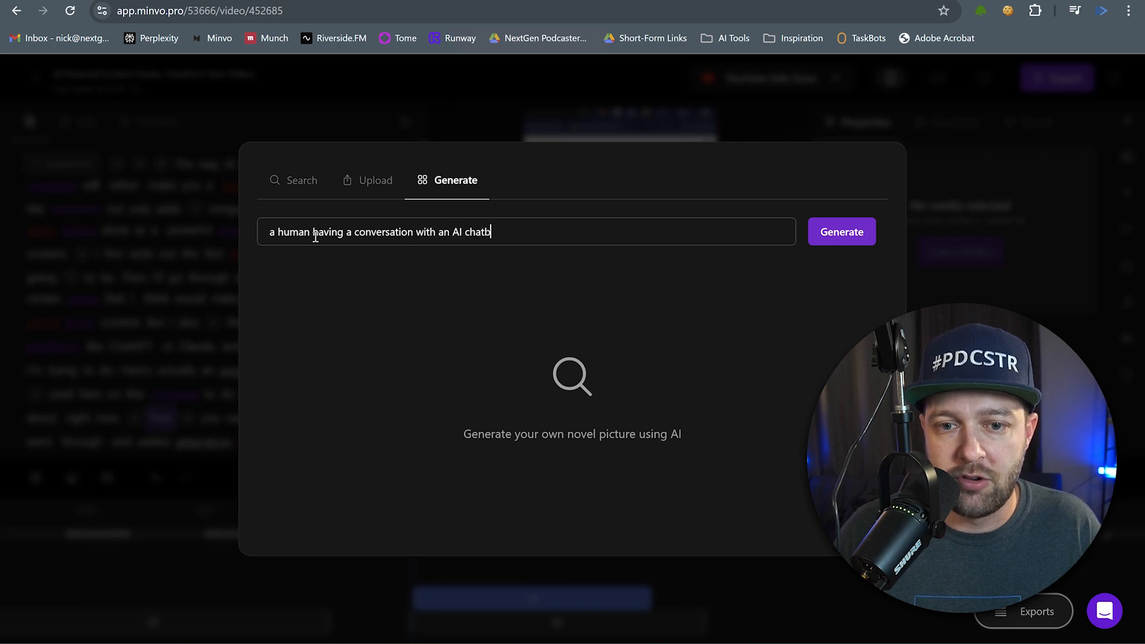
left_click(839, 231)
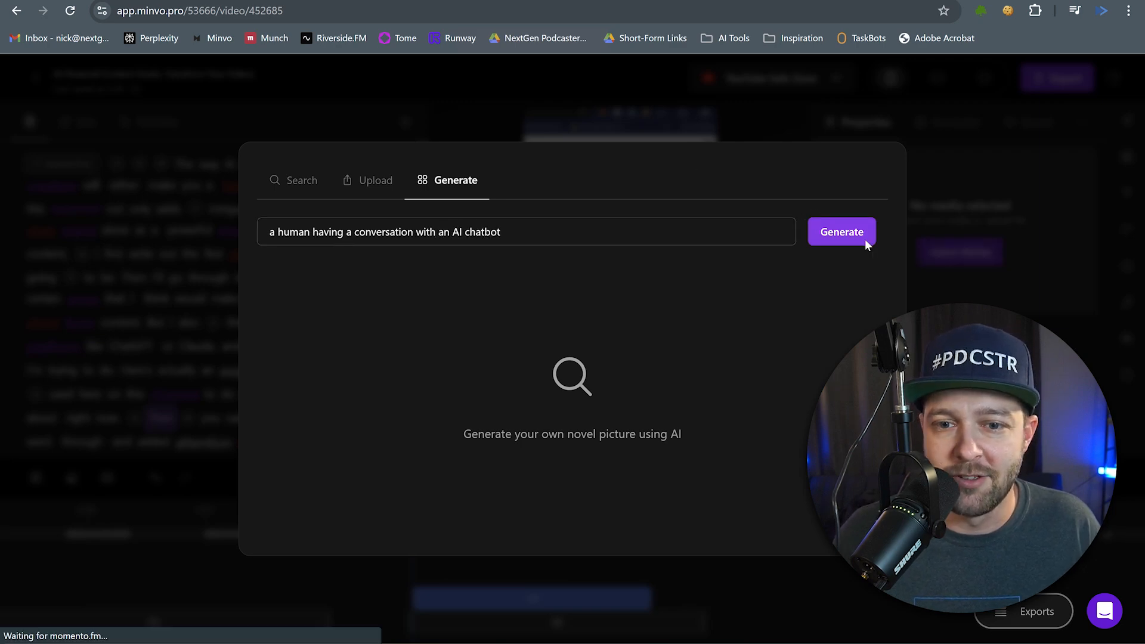
left_click(840, 231)
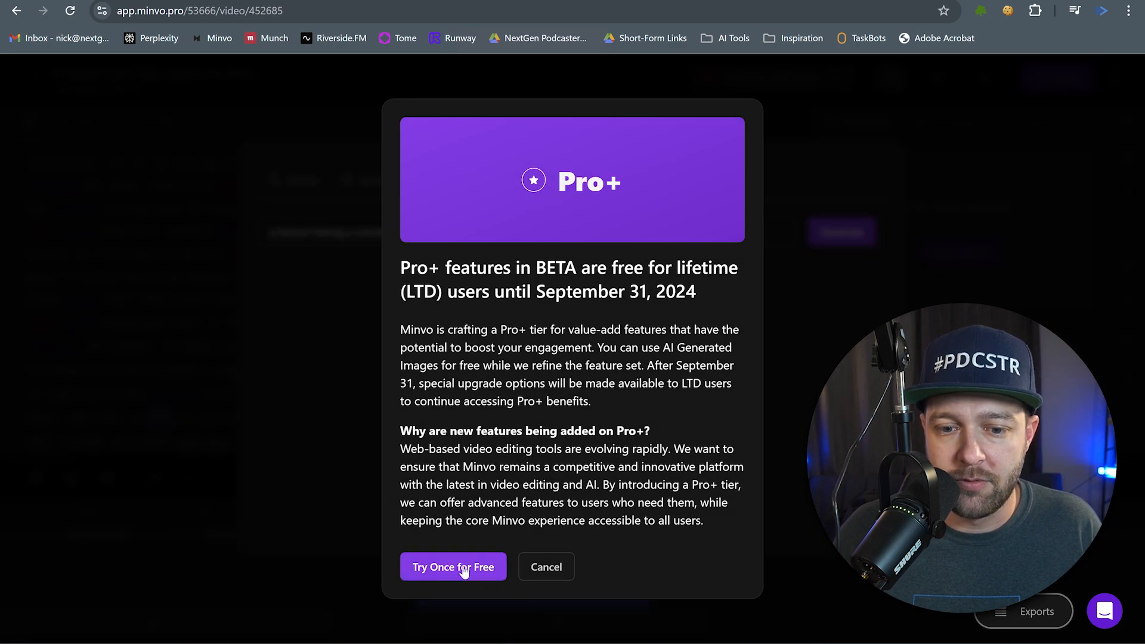
left_click(452, 566)
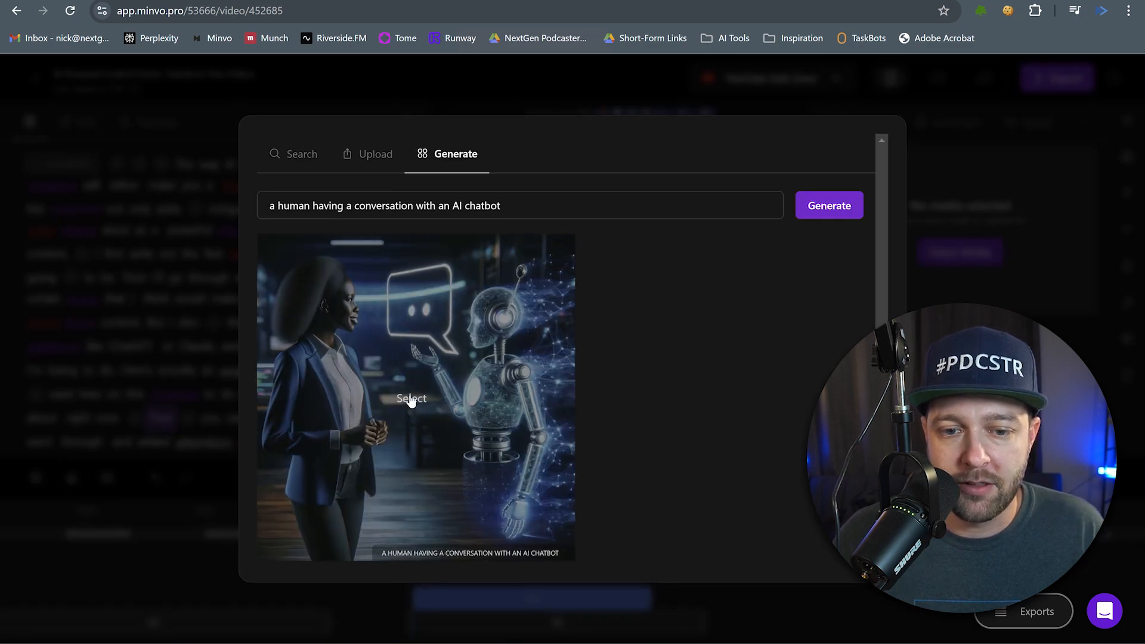
- Place the woman-and-robot image at about 0:33 and play it back
left_click(411, 398)
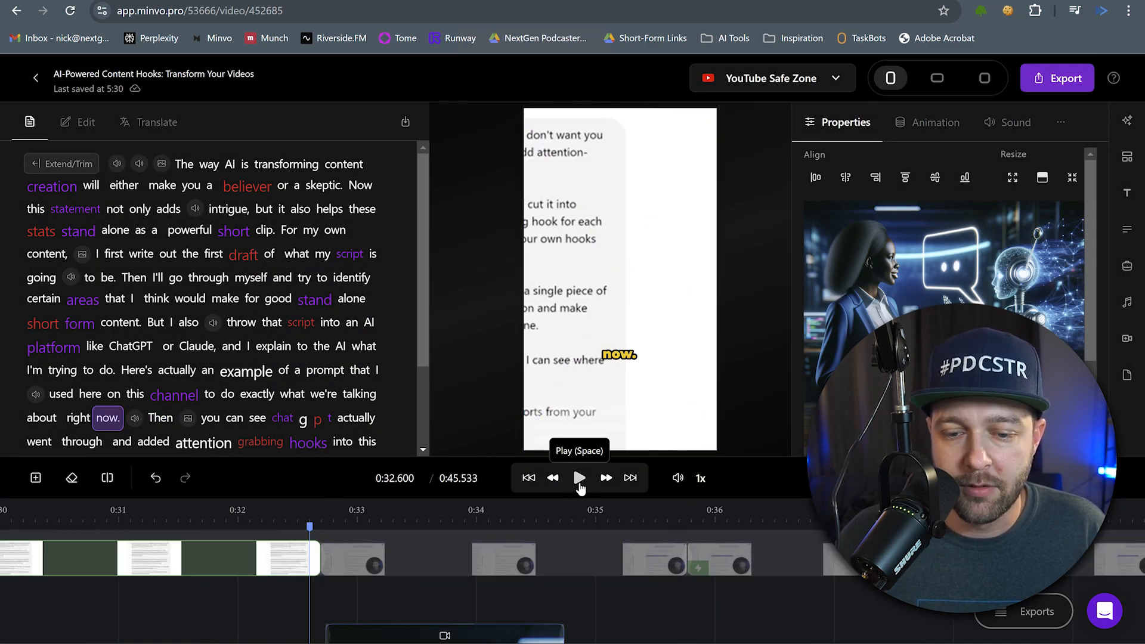
left_click(578, 477)
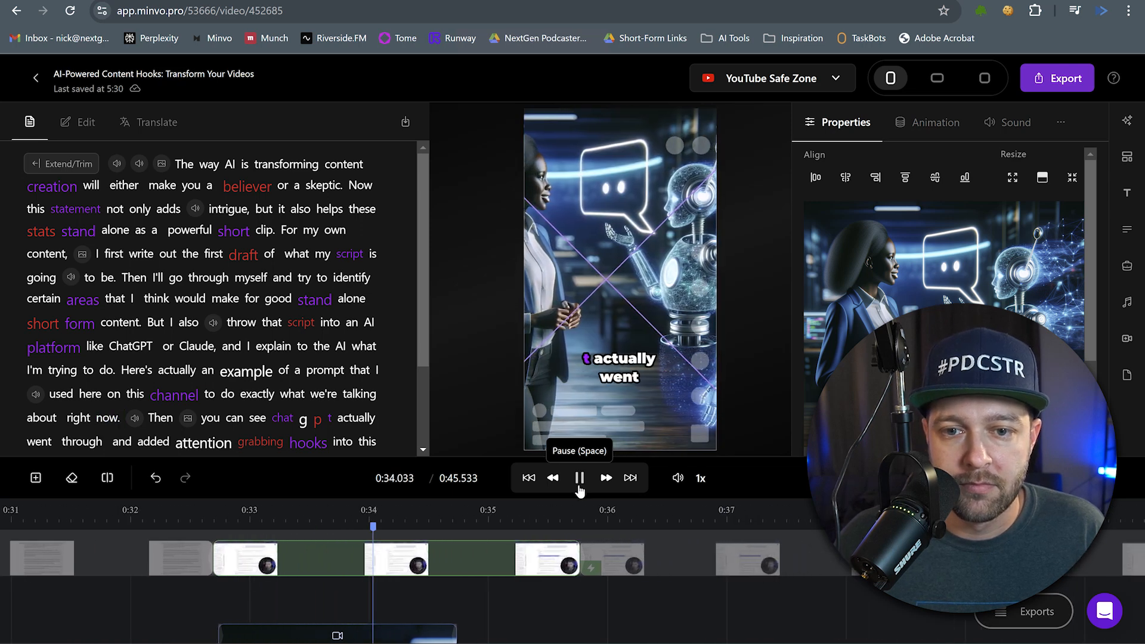